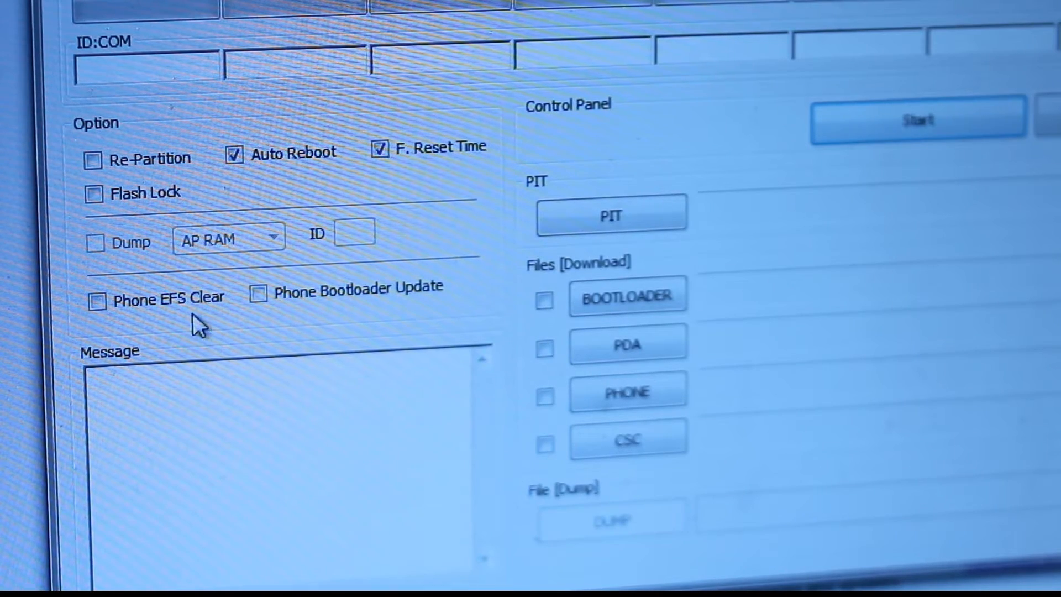
- Load the GT-I9100 ClockworkMod recovery .tar file into Odin's PDA slot
{"action": "left_click", "coordinate": [625, 341]}
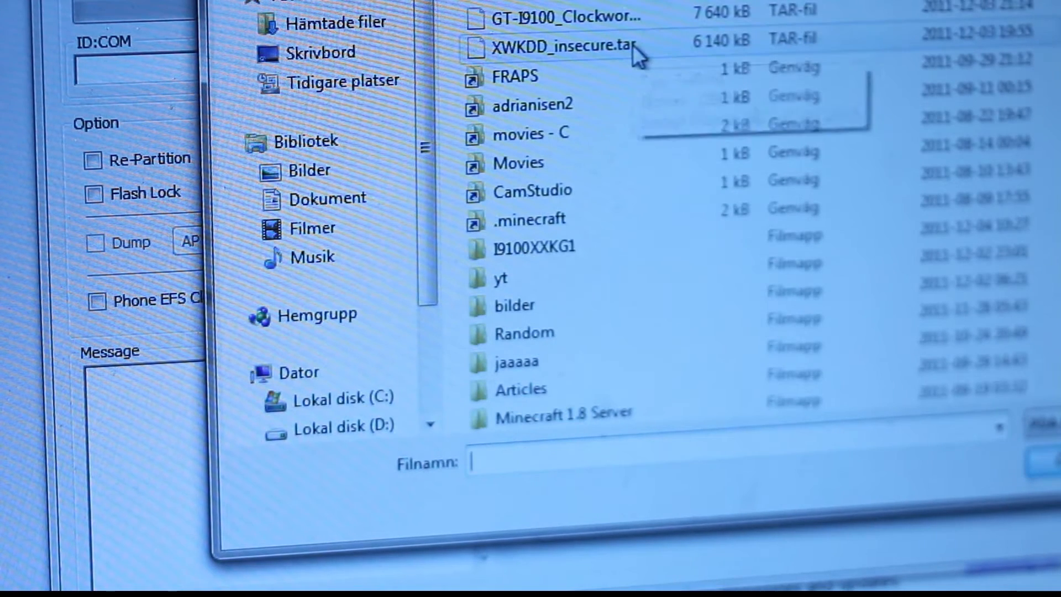
{"action": "left_click", "coordinate": [555, 16]}
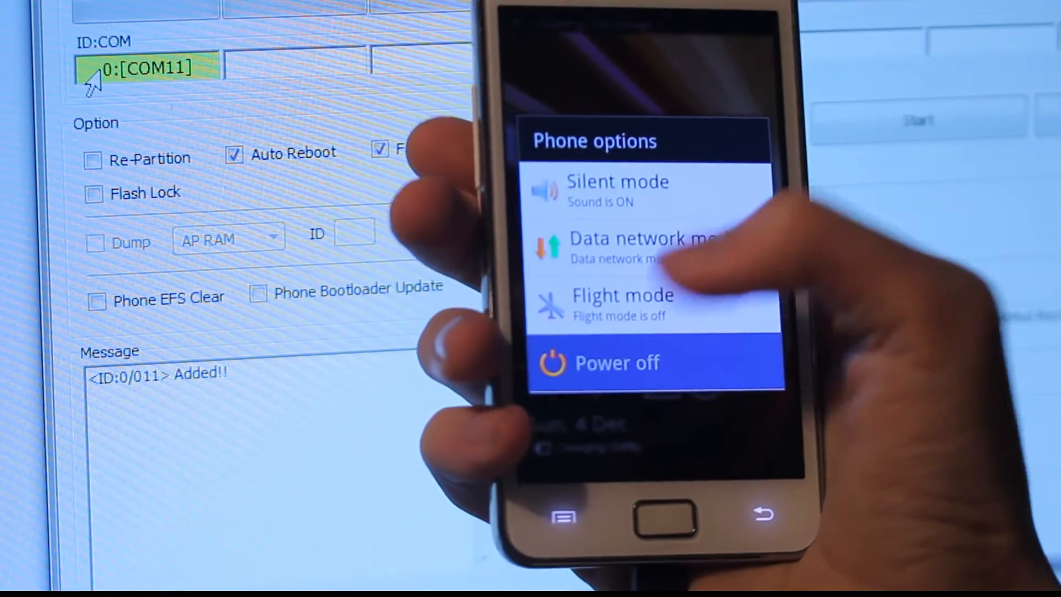
{"action": "left_click", "coordinate": [617, 363]}
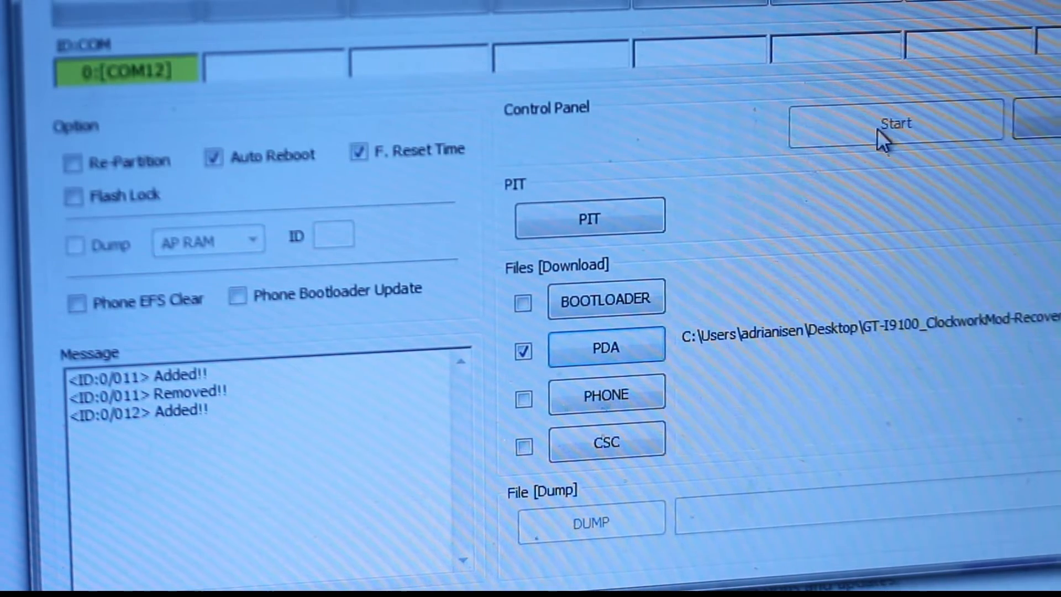
- Start flashing the ClockworkMod recovery tar to the phone on COM12
{"action": "left_click", "coordinate": [896, 124]}
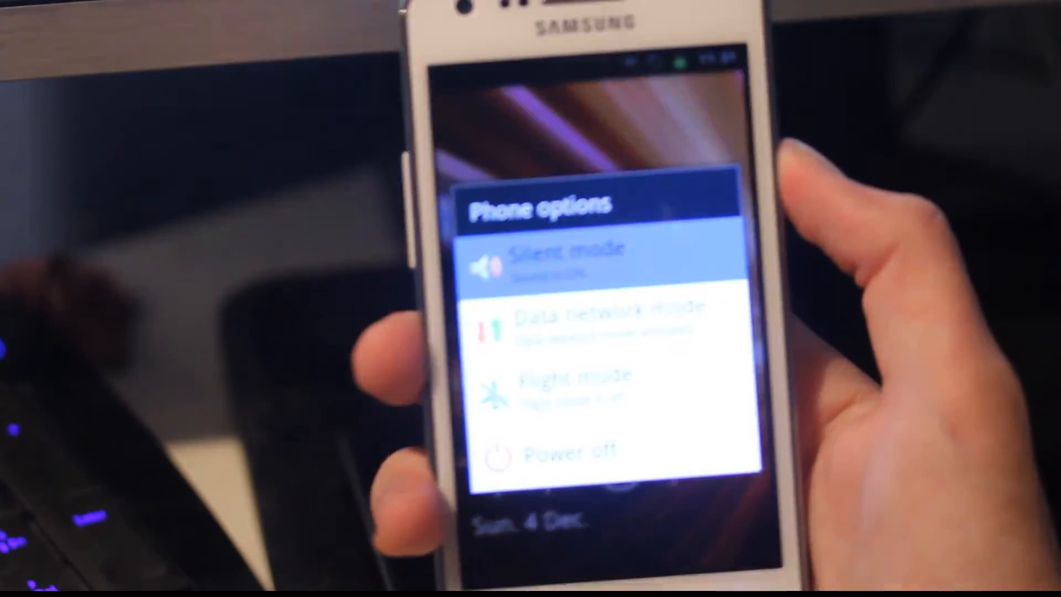
- Choose Power off in the Galaxy S II's Phone options menu
{"action": "left_click", "coordinate": [555, 449]}
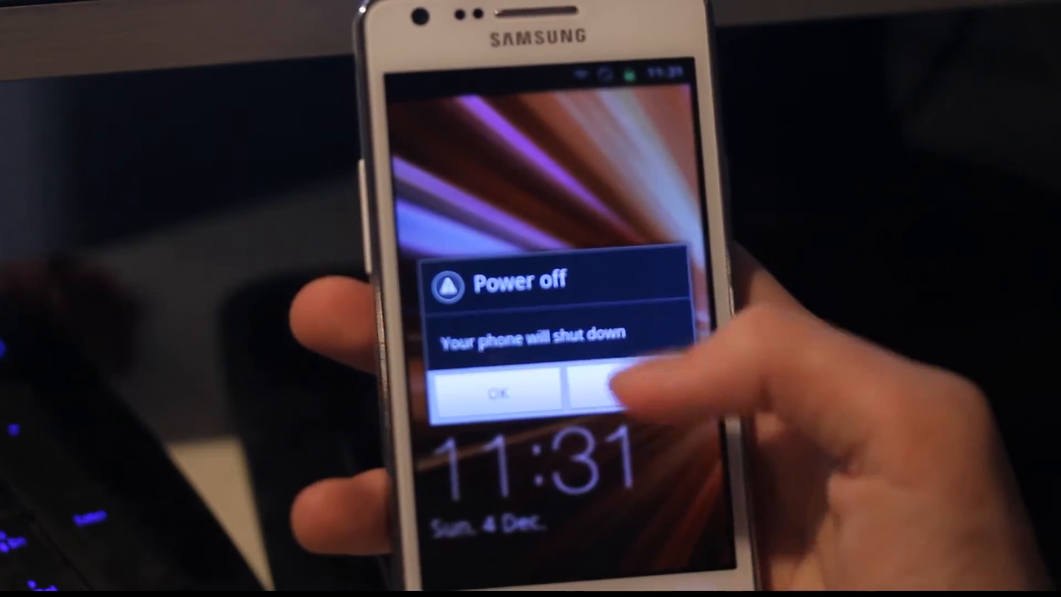